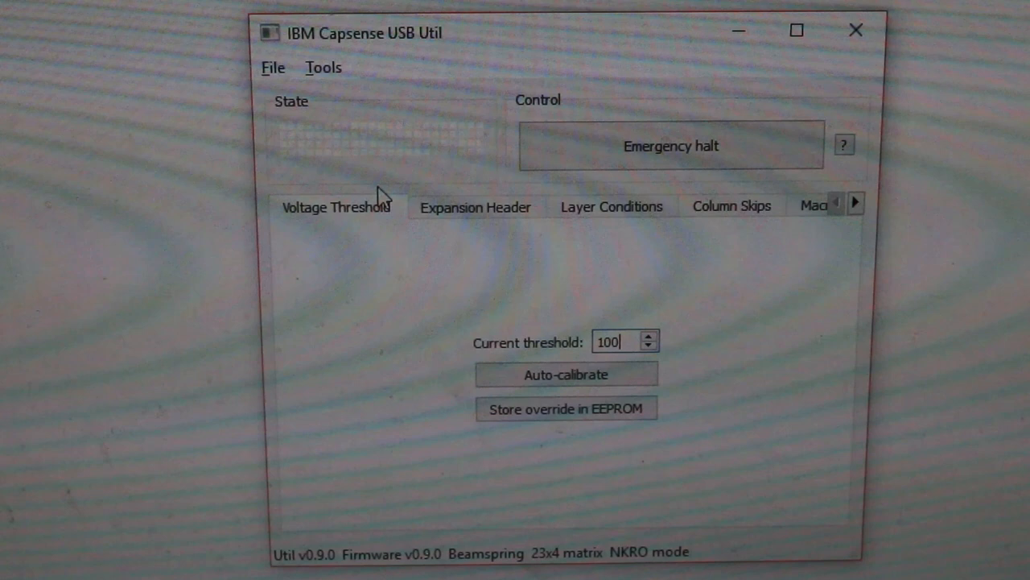
pyautogui.moveTo(489, 177)
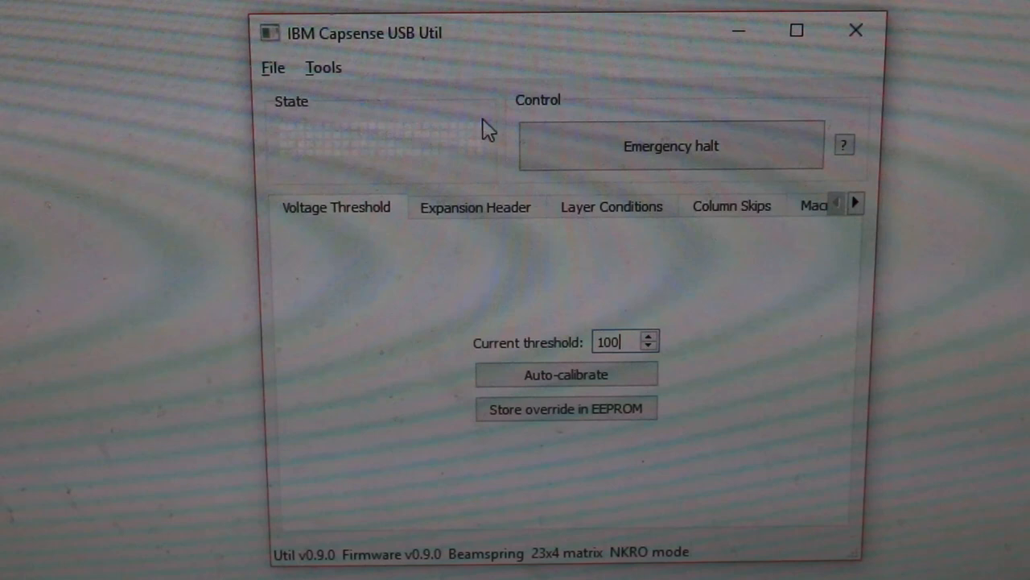
pyautogui.moveTo(453, 174)
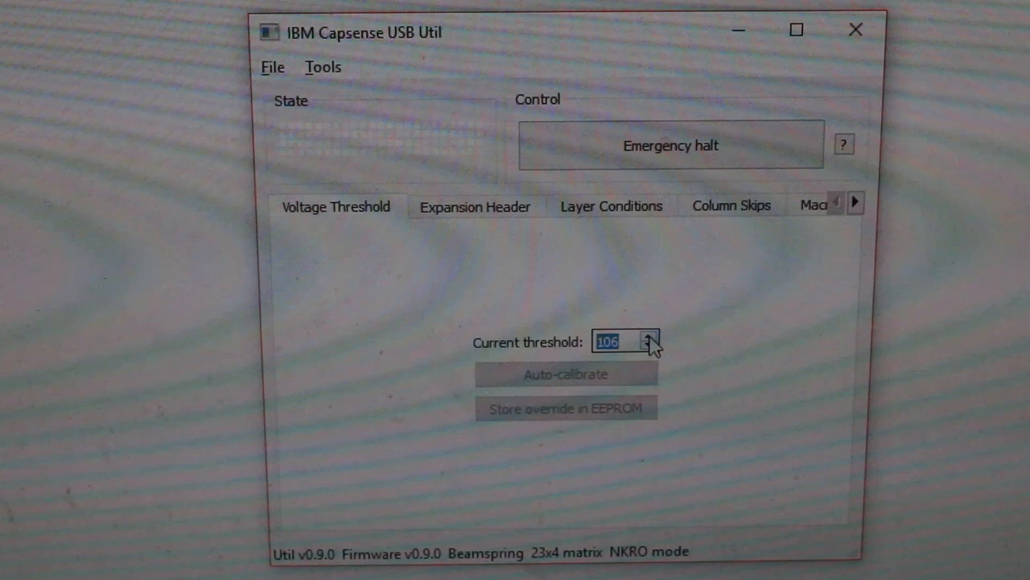
# Raise the voltage threshold one step, then auto-calibrate it to 134
pyautogui.click(650, 335)
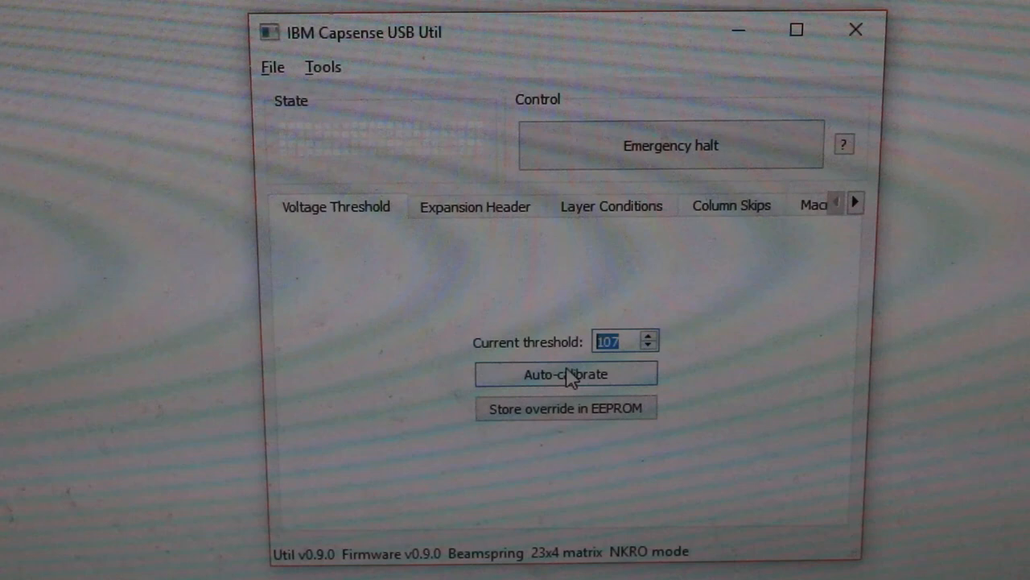
pyautogui.click(564, 372)
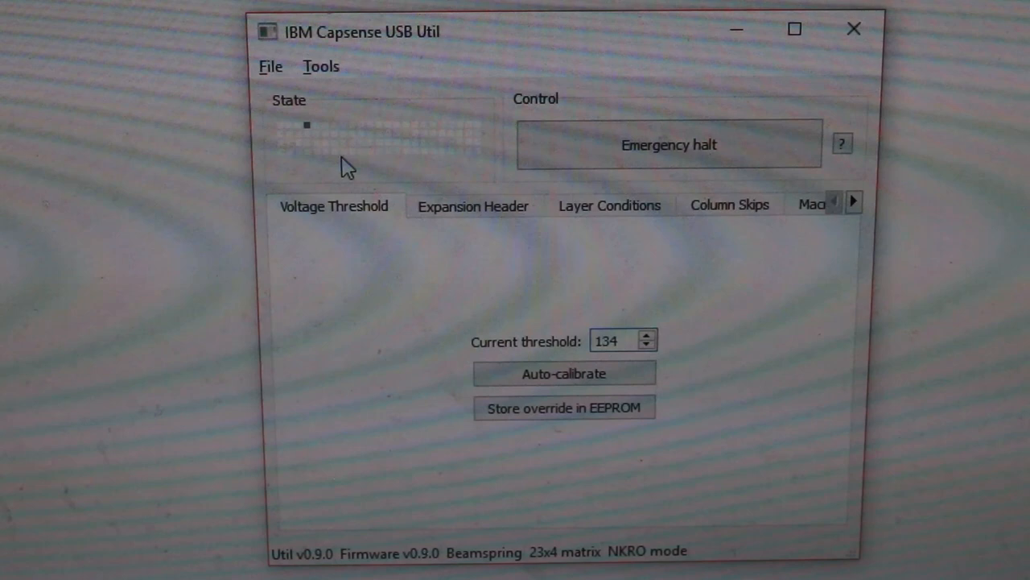
pyautogui.click(611, 340)
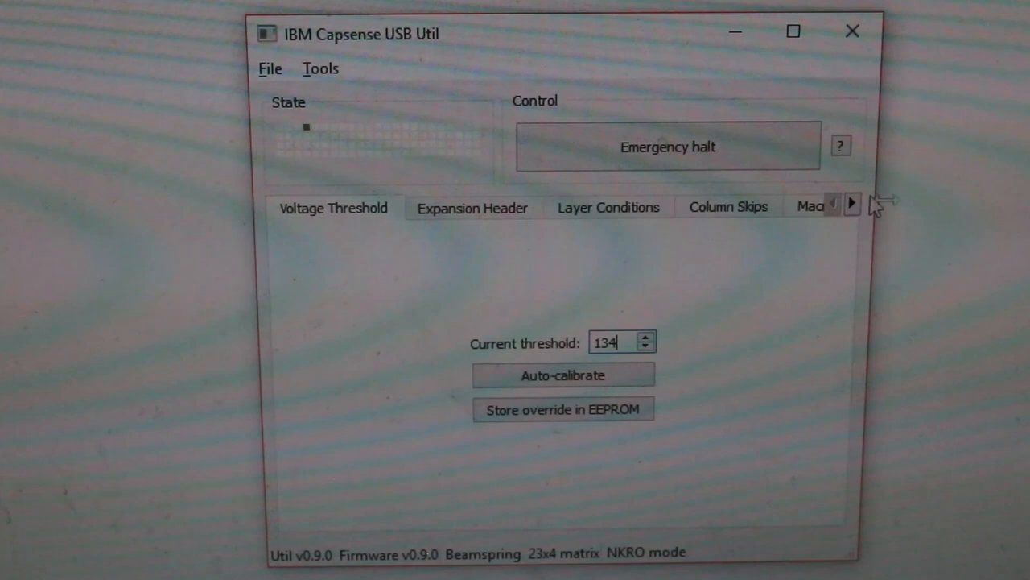
pyautogui.click(851, 204)
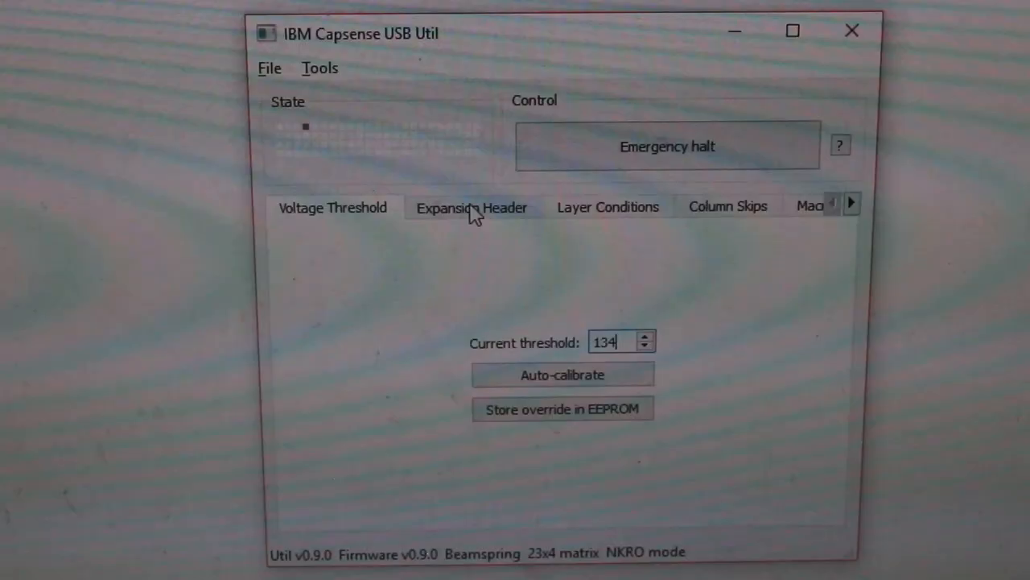
pyautogui.moveTo(465, 222)
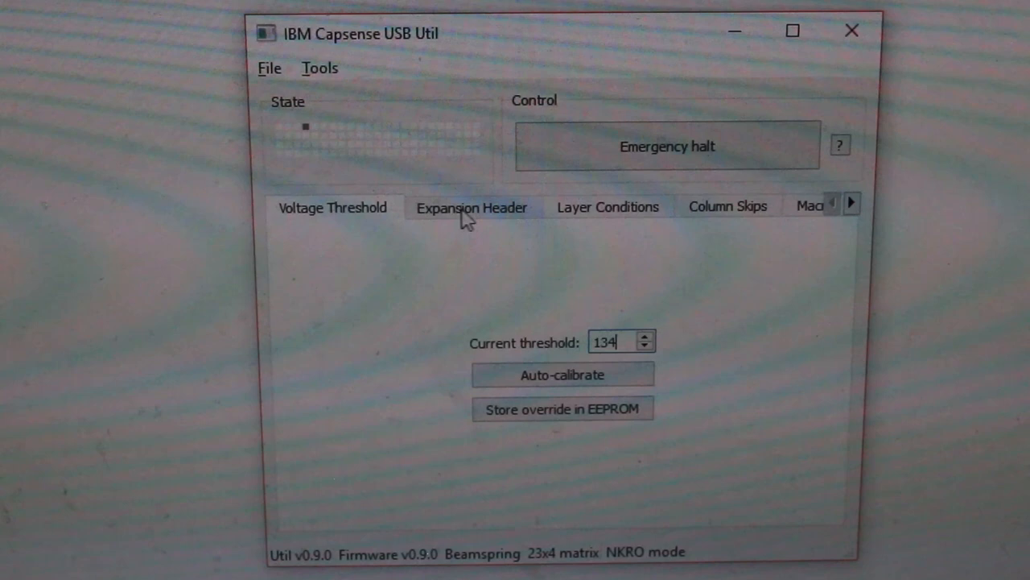
# Show the Expansion Header tab: Solenoid/Buzzer, 40 ms extend, 80 ms retract
pyautogui.click(472, 207)
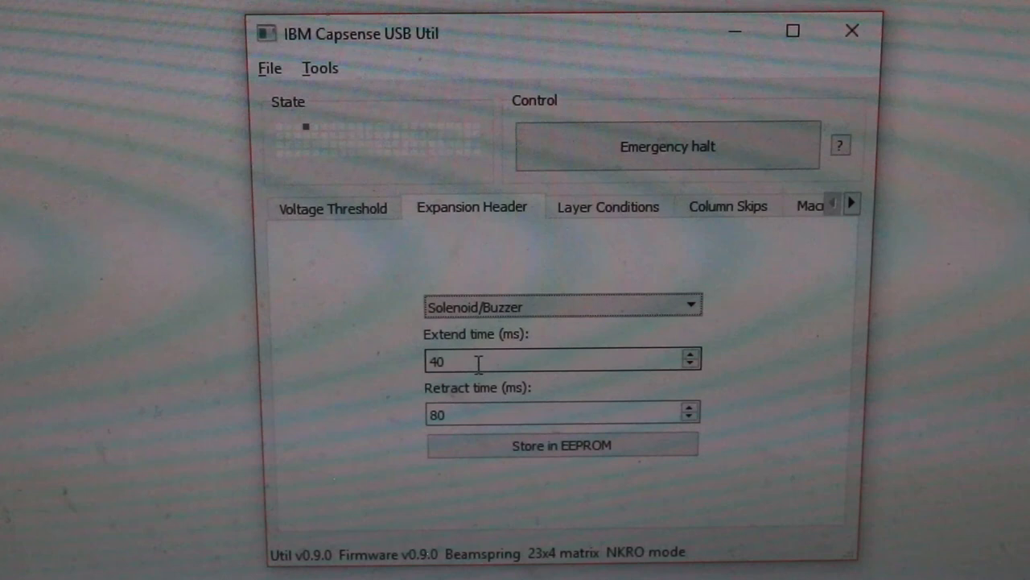
pyautogui.moveTo(479, 405)
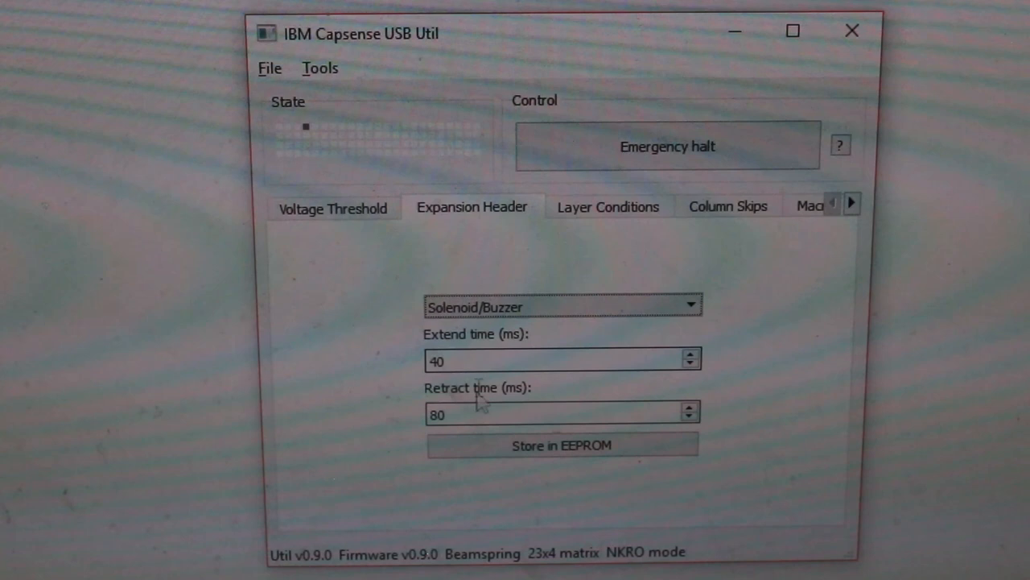